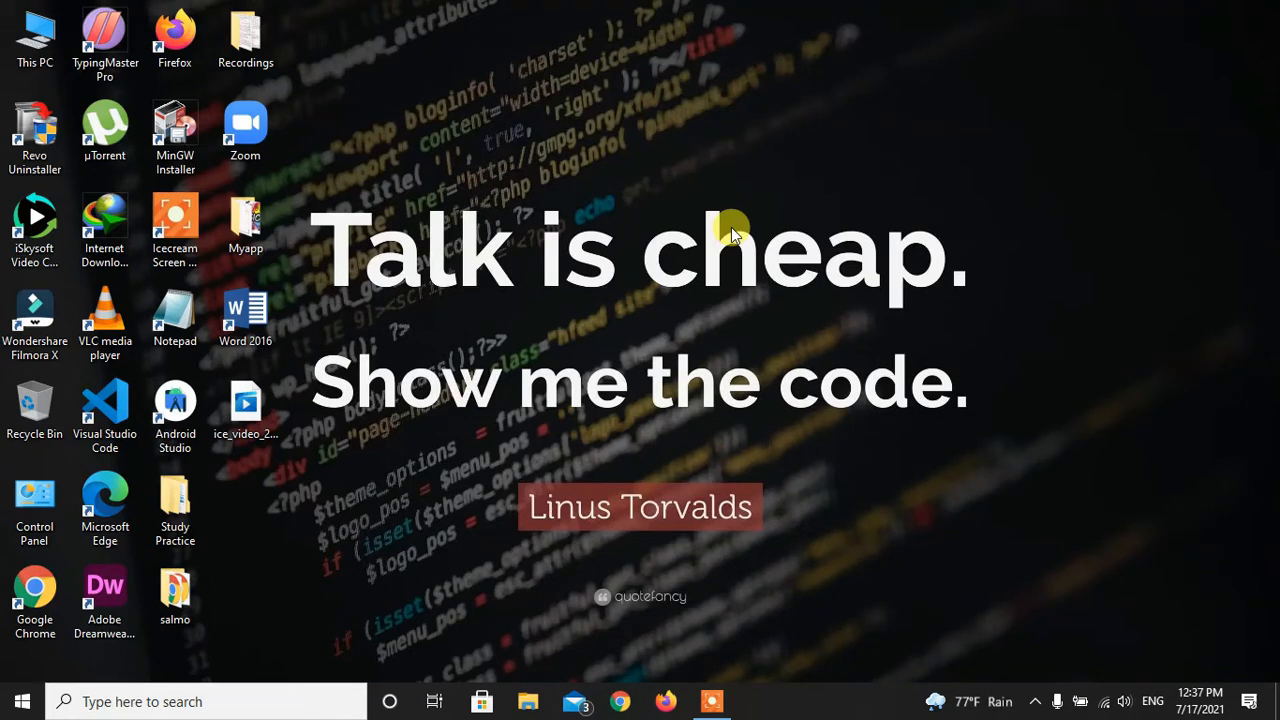
{"action": "mouse_move", "coordinate": [642, 635]}
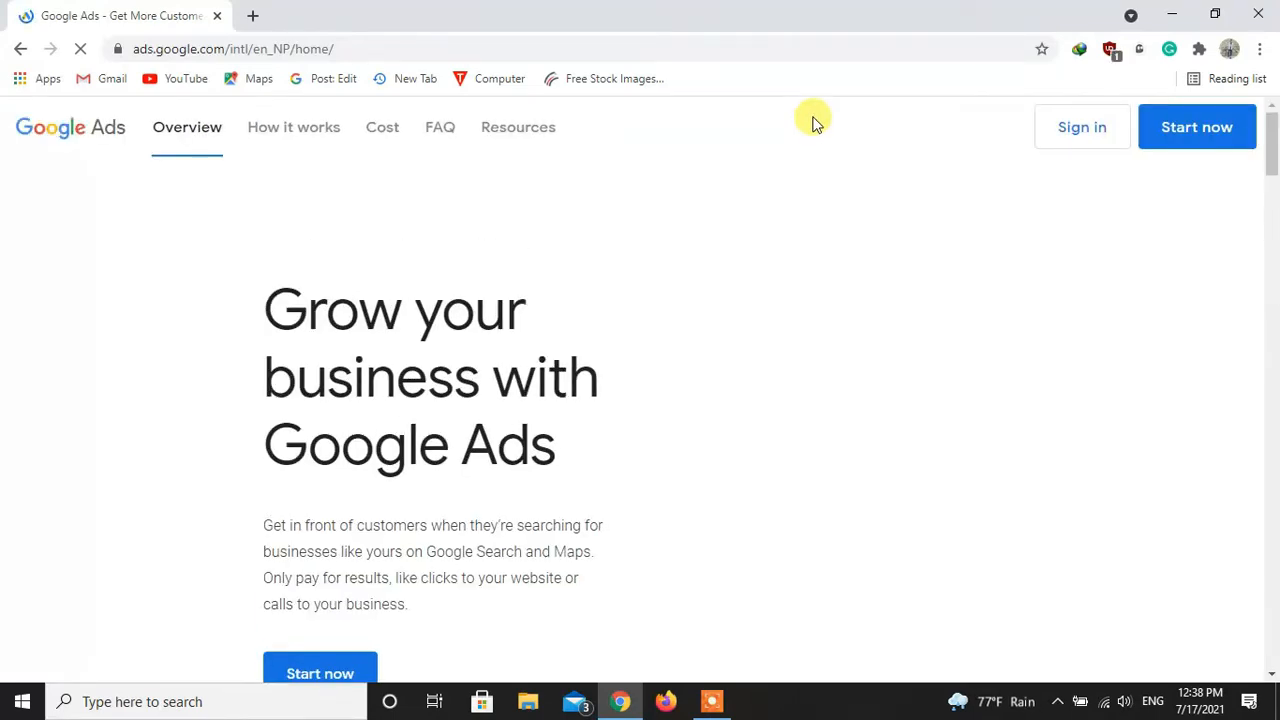
{"action": "mouse_move", "coordinate": [1069, 147]}
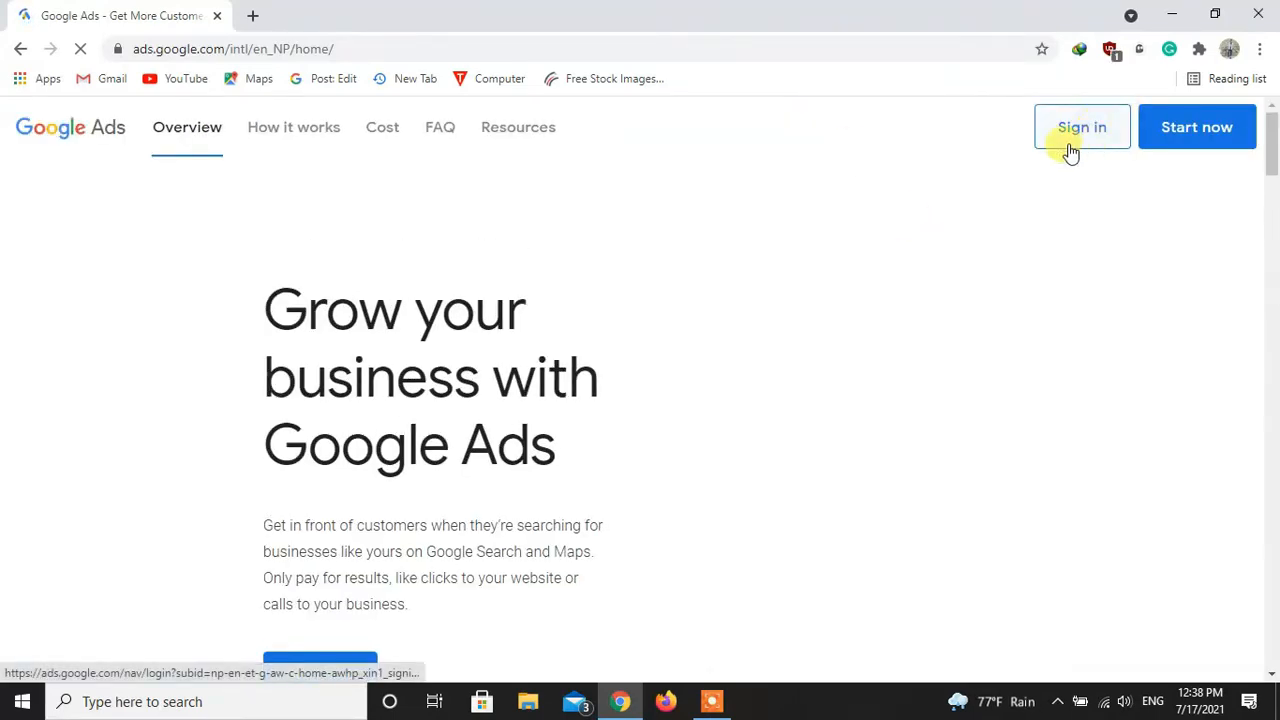
Step: Sign in to Google Ads from the home page to load All campaigns
{"action": "left_click", "coordinate": [1081, 127]}
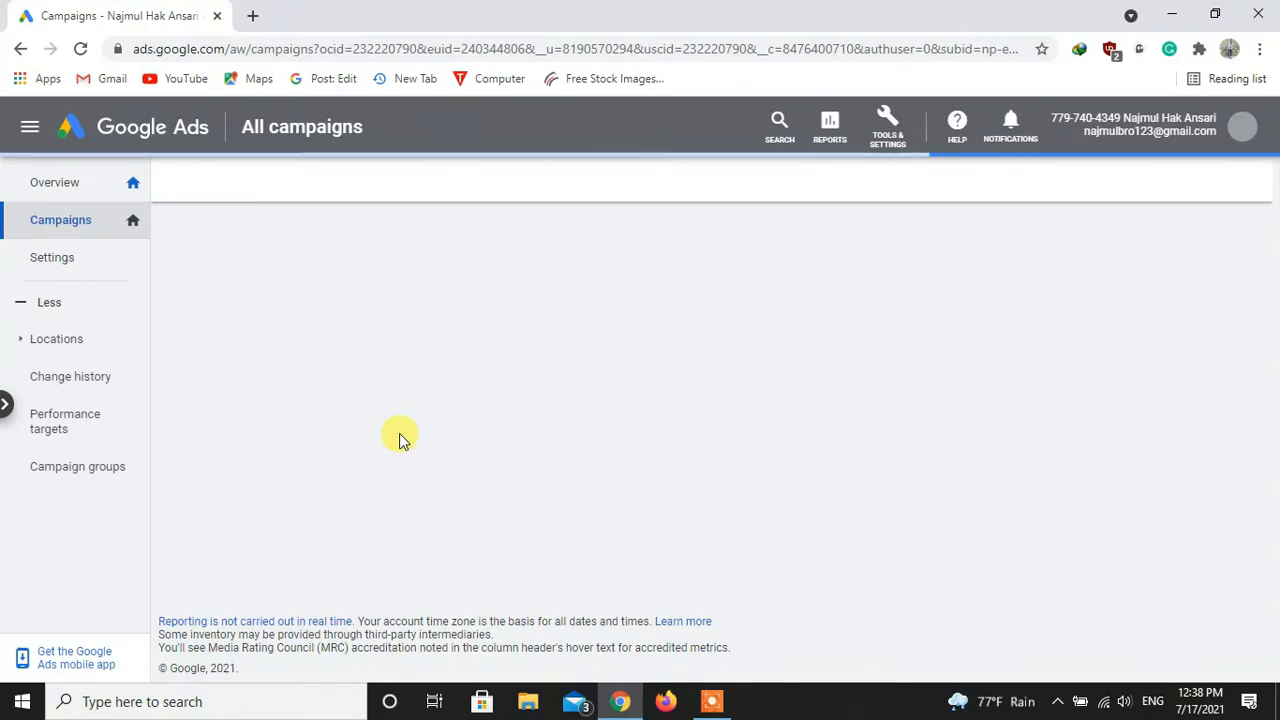
{"action": "mouse_move", "coordinate": [890, 188]}
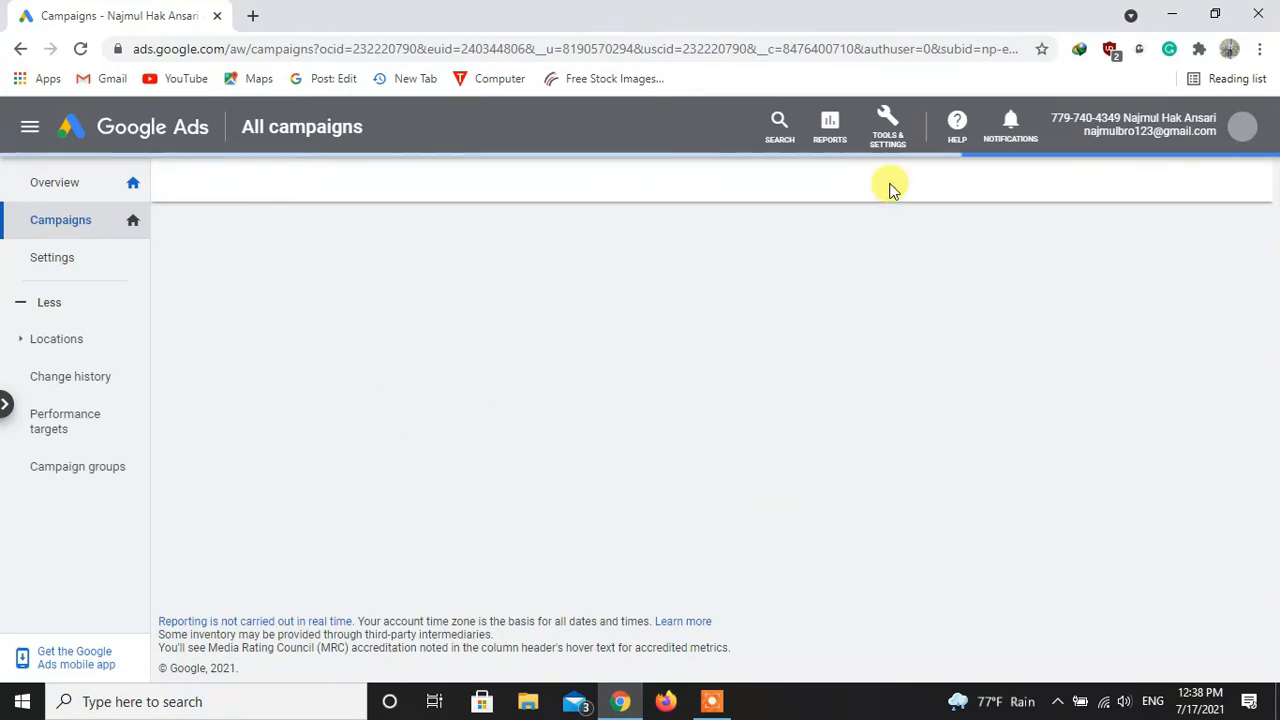
{"action": "mouse_move", "coordinate": [693, 285]}
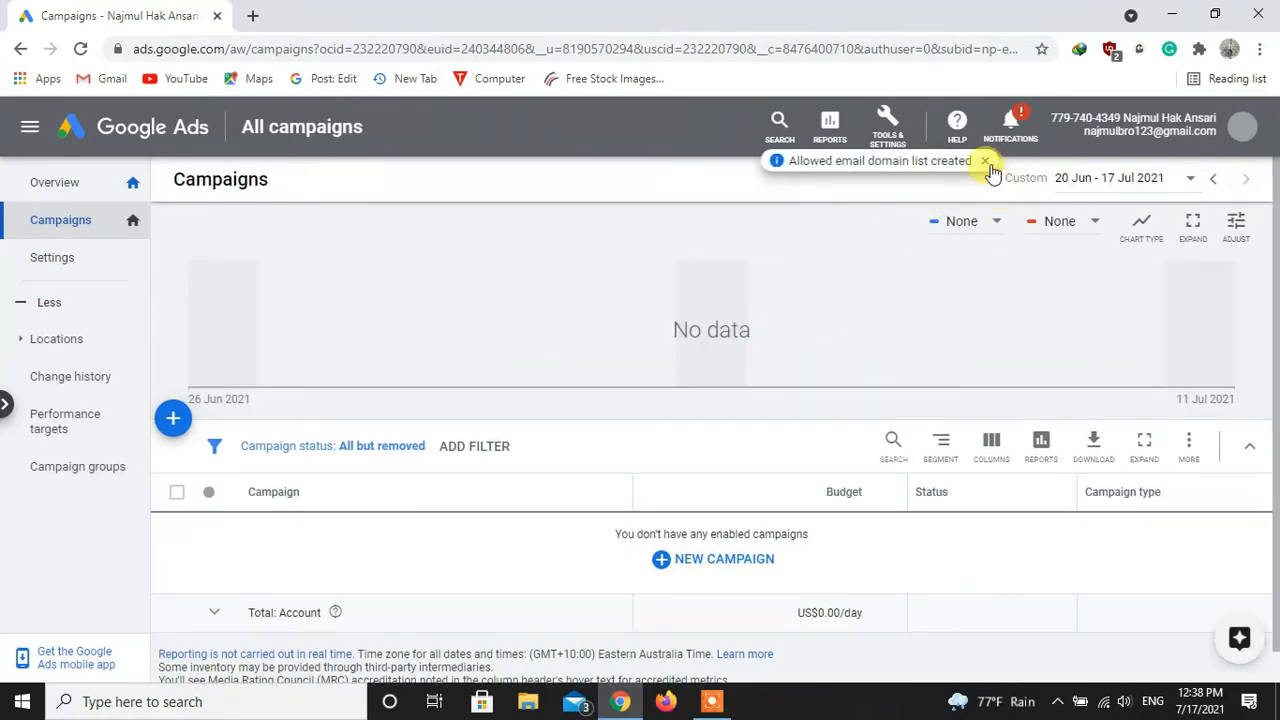
Step: Dismiss the notification and go to Tools & Settings > Setup > Preferences
{"action": "left_click", "coordinate": [985, 162]}
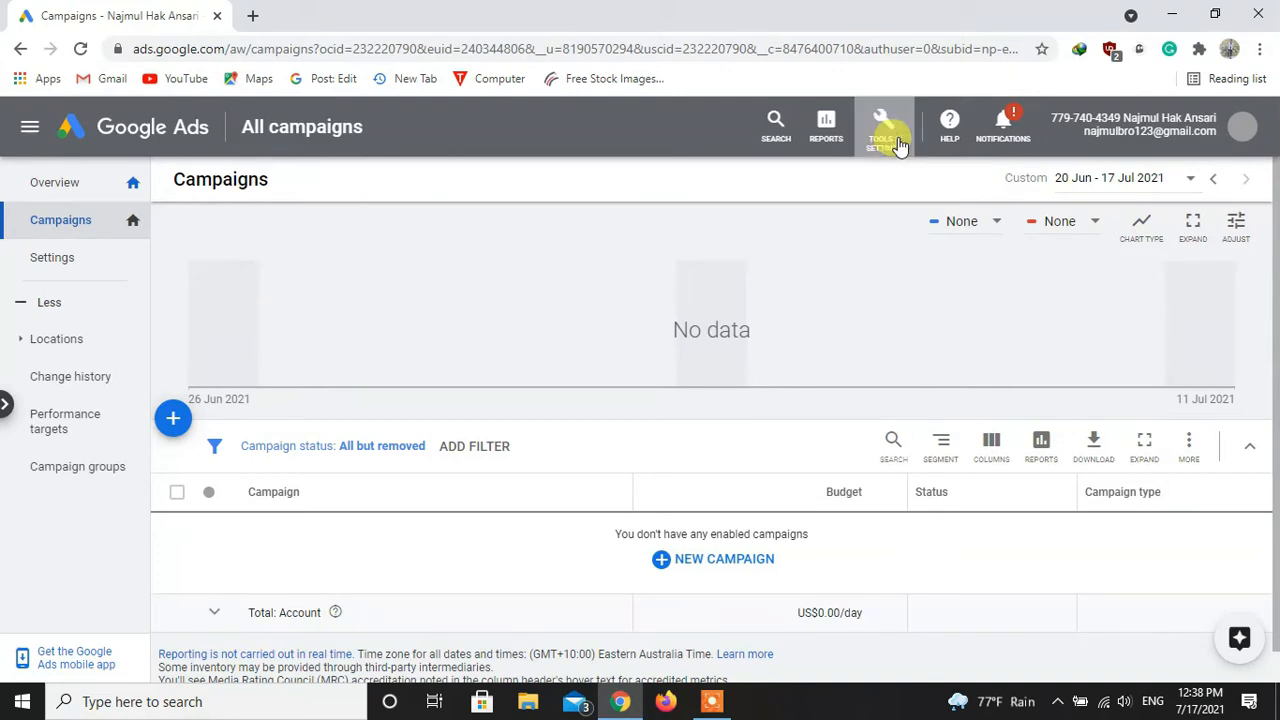
{"action": "mouse_move", "coordinate": [899, 170]}
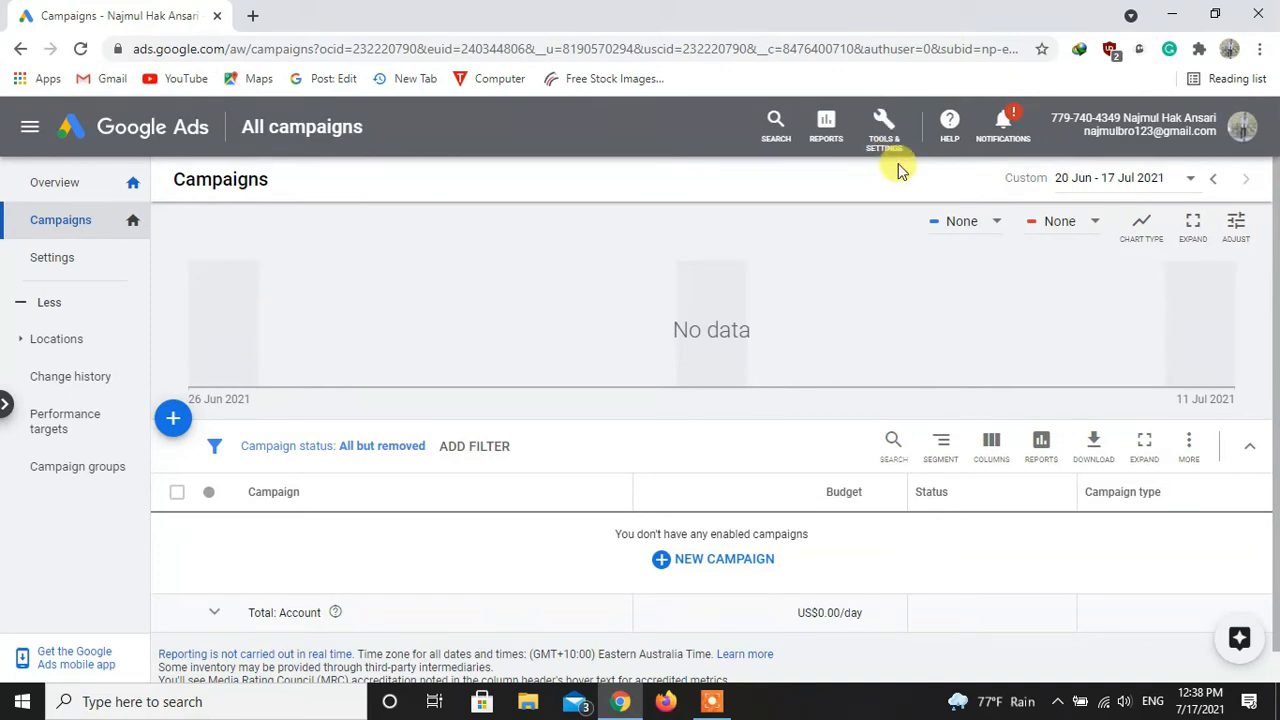
{"action": "left_click", "coordinate": [883, 125]}
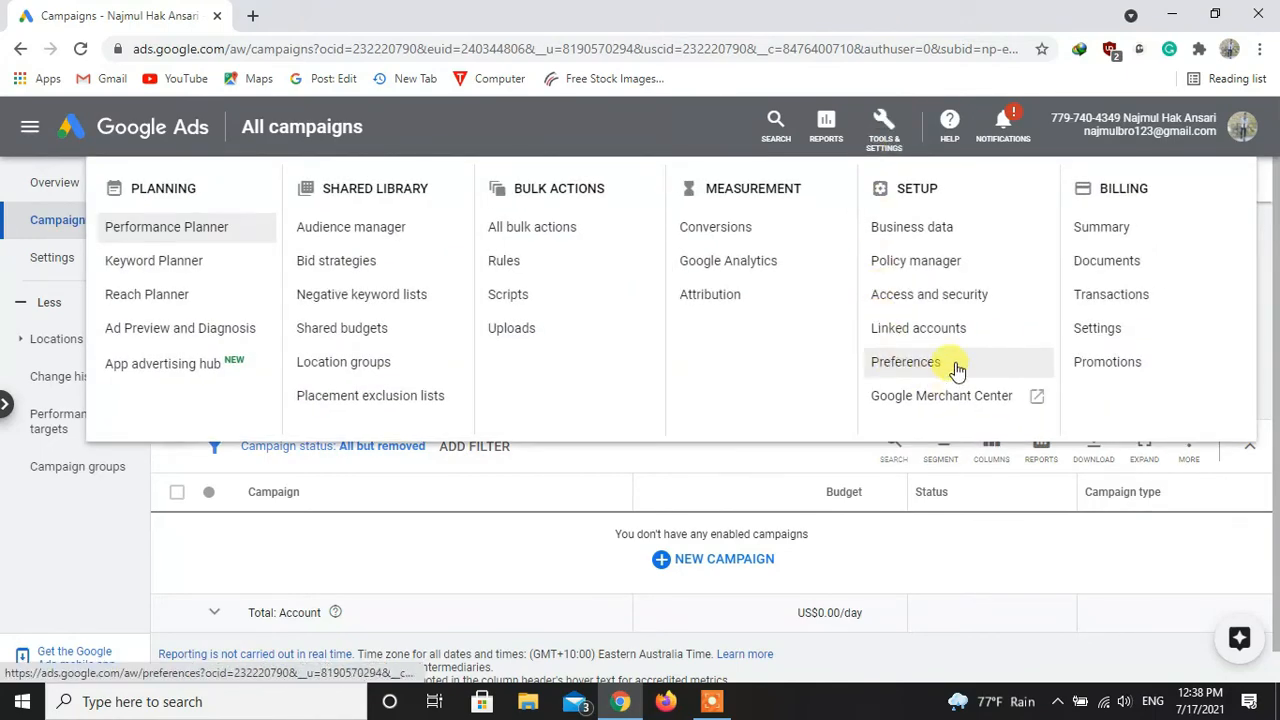
{"action": "left_click", "coordinate": [906, 362]}
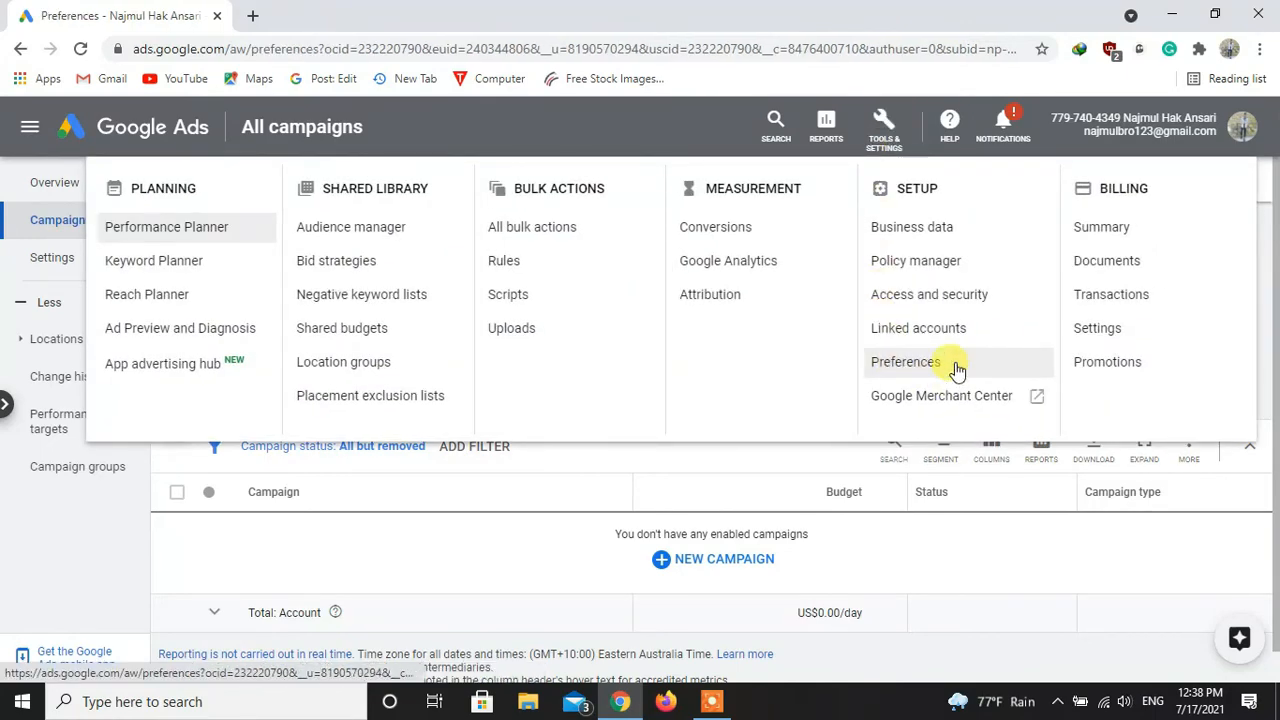
{"action": "left_click", "coordinate": [905, 362]}
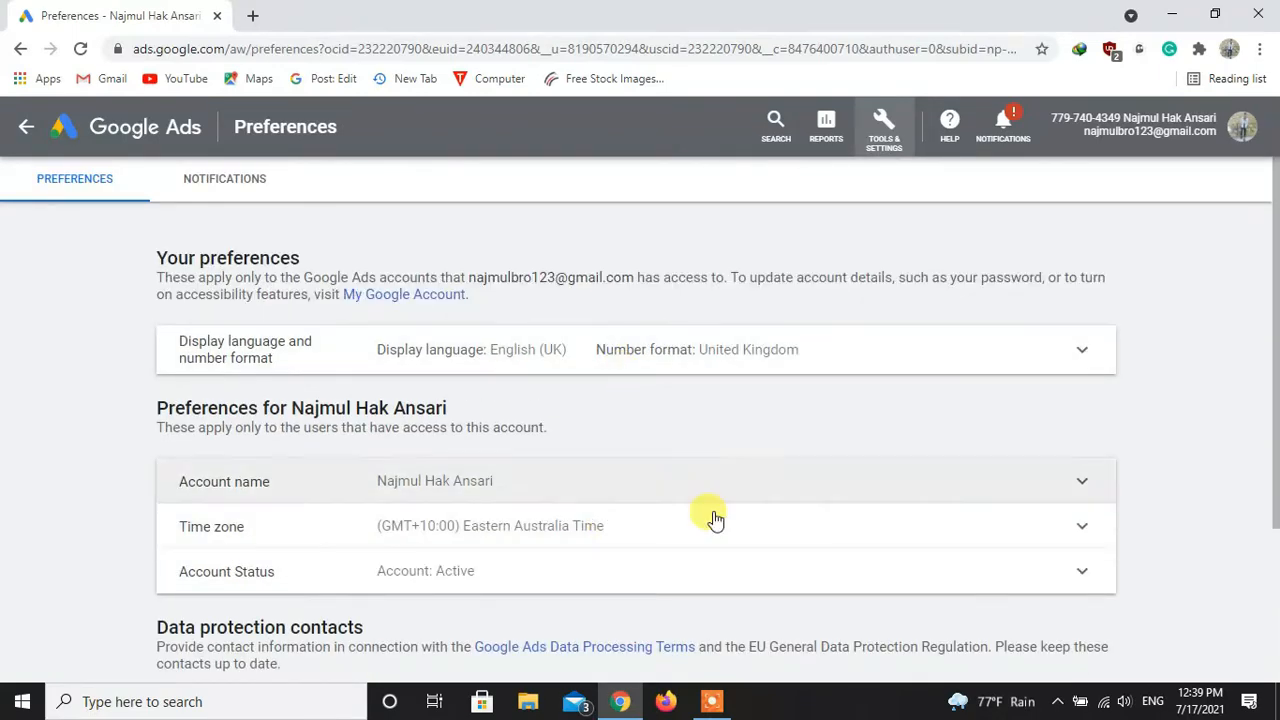
{"action": "mouse_move", "coordinate": [967, 548]}
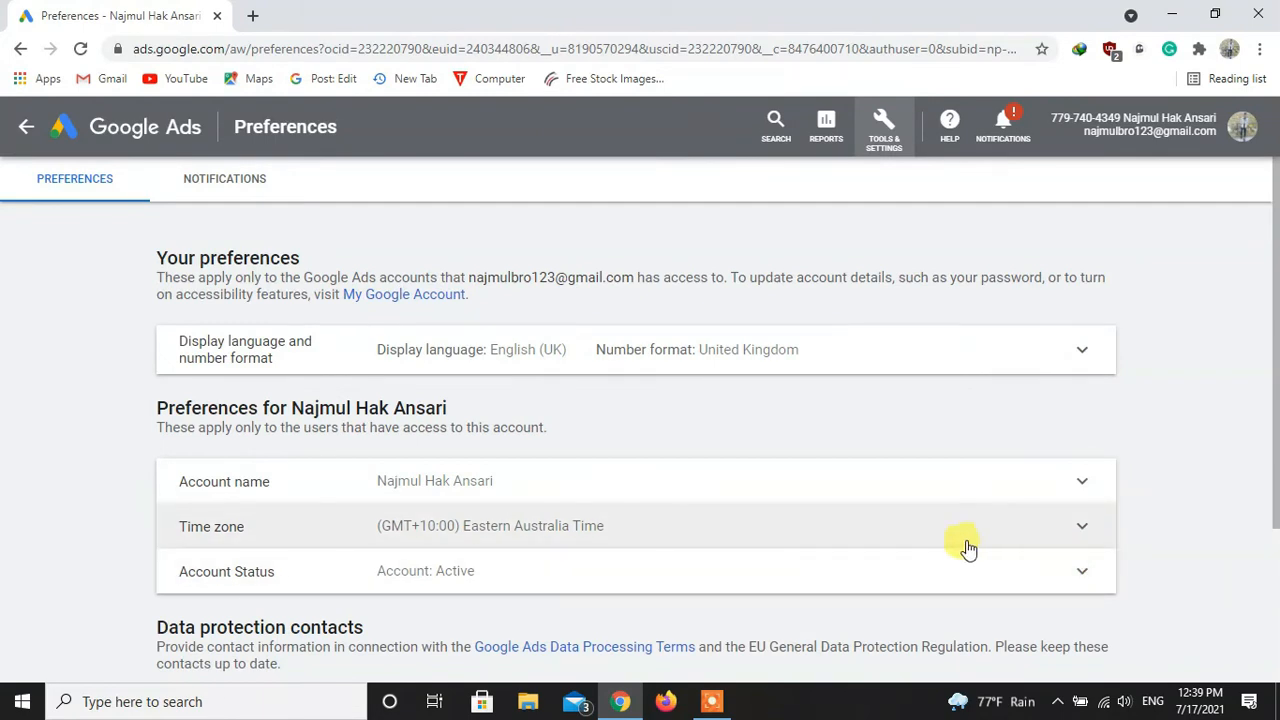
{"action": "mouse_move", "coordinate": [1007, 589]}
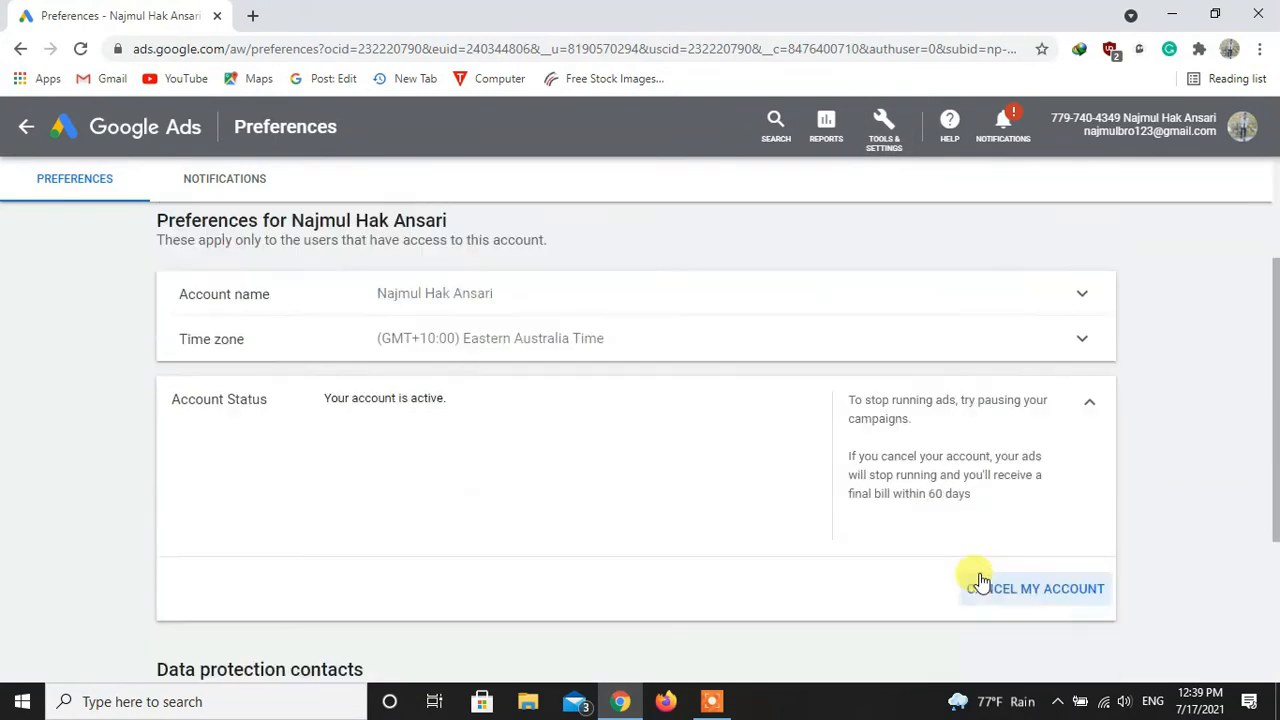
{"action": "mouse_move", "coordinate": [1037, 591]}
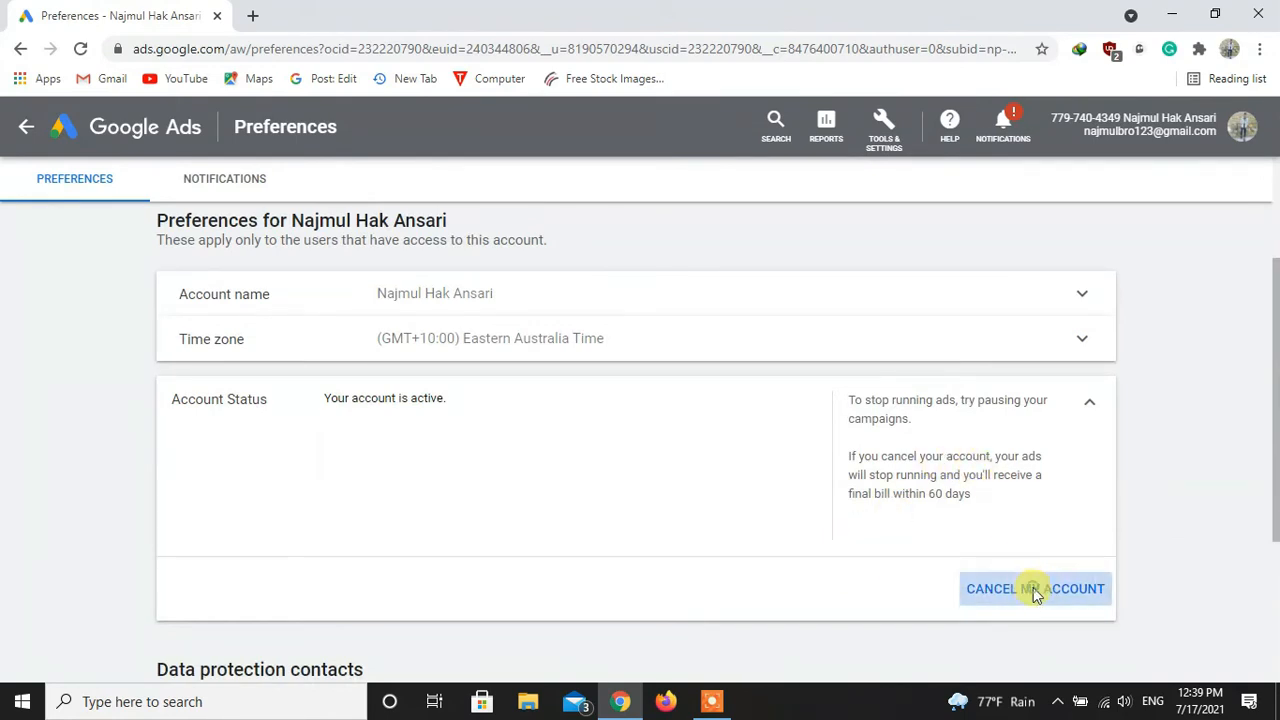
Step: Cancel the account from the Account Status section of Preferences
{"action": "left_click", "coordinate": [1035, 588]}
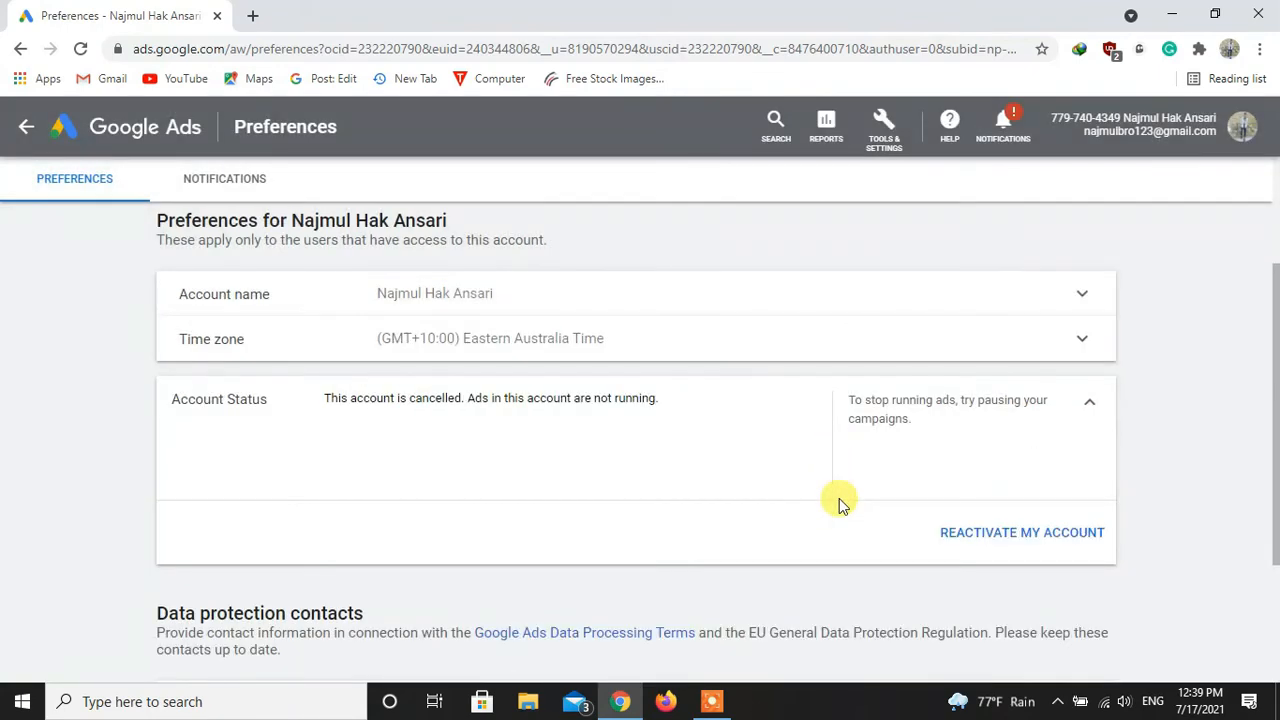
{"action": "mouse_move", "coordinate": [813, 500]}
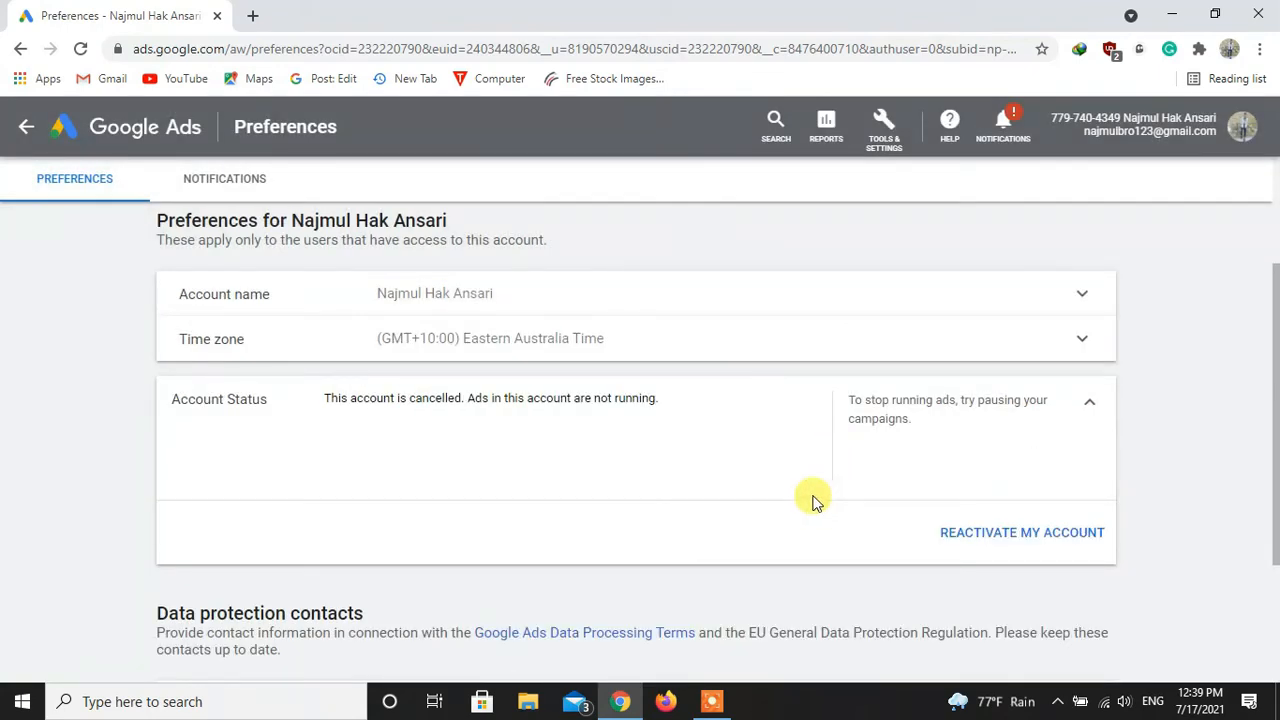
{"action": "mouse_move", "coordinate": [592, 412]}
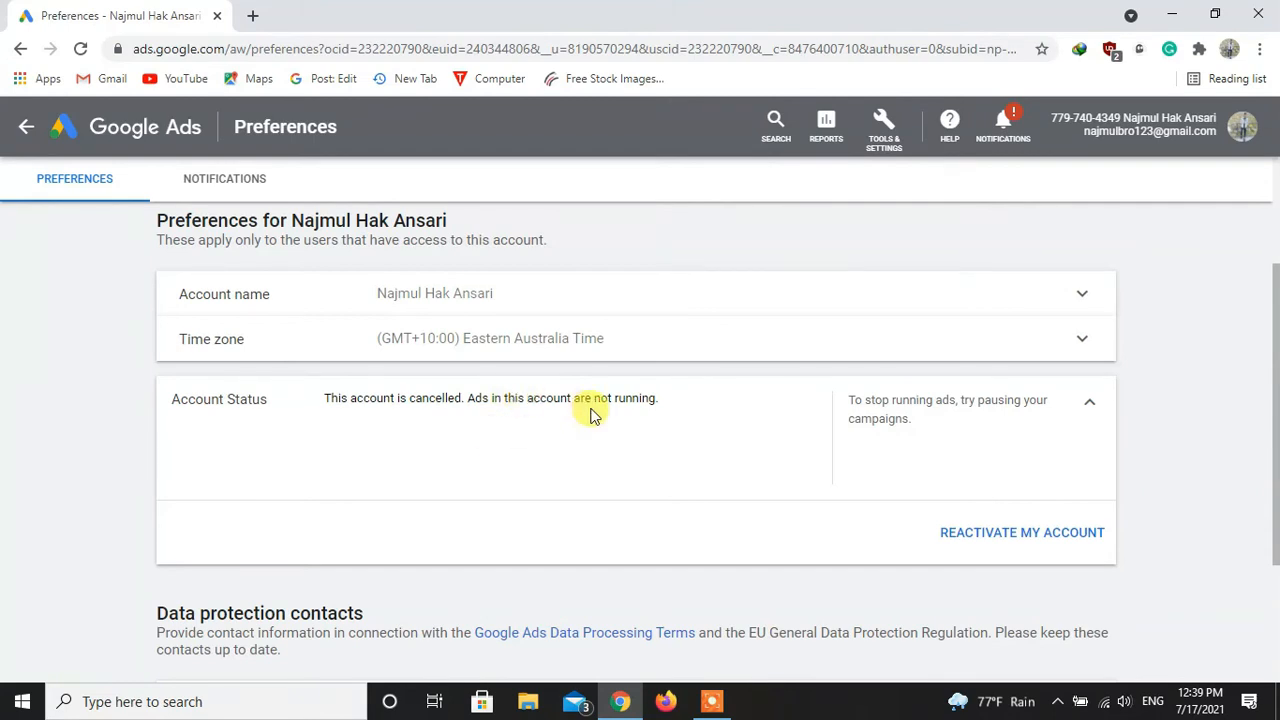
{"action": "mouse_move", "coordinate": [898, 462]}
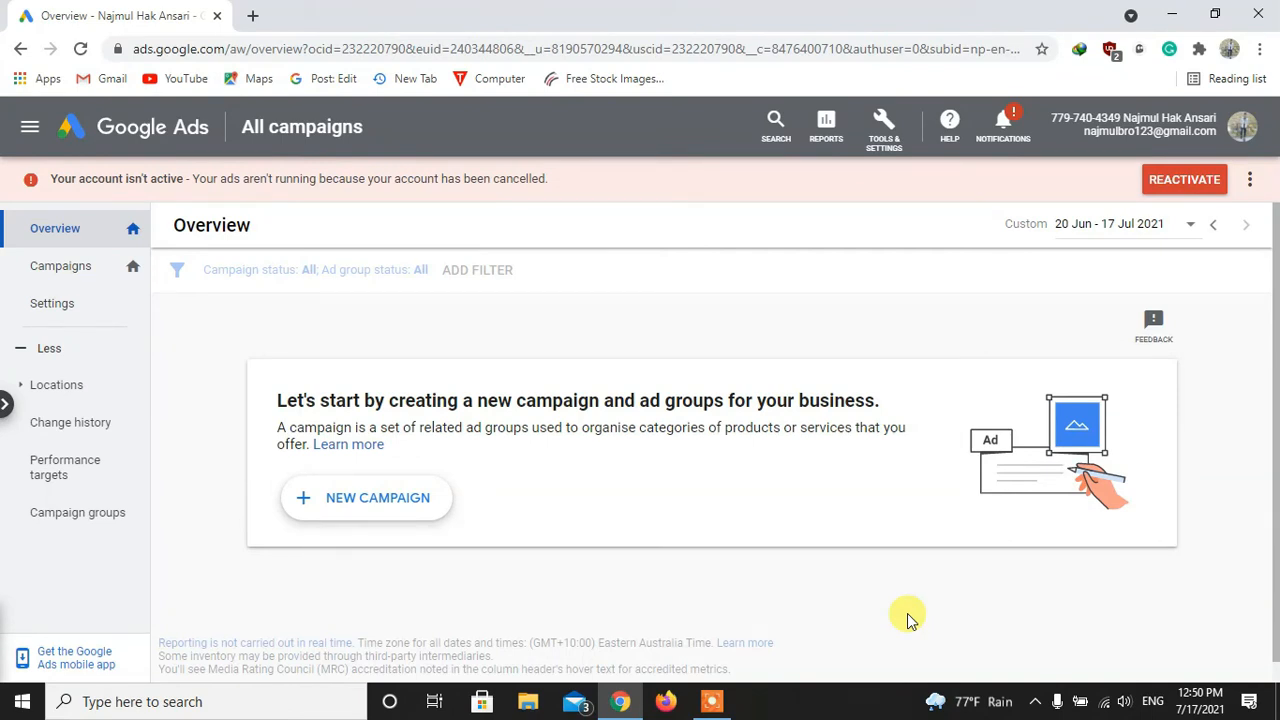
{"action": "mouse_move", "coordinate": [936, 230]}
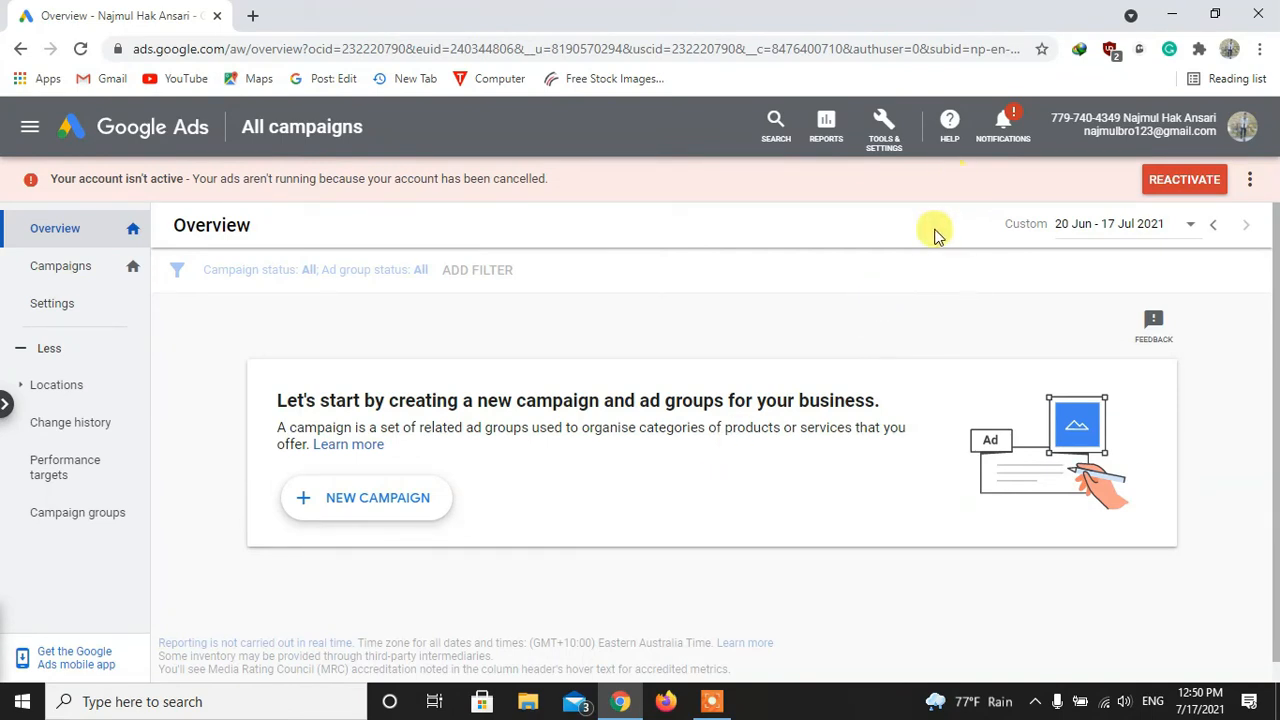
Step: Go to Tools & Settings > Access and security to list the admin user
{"action": "left_click", "coordinate": [883, 125]}
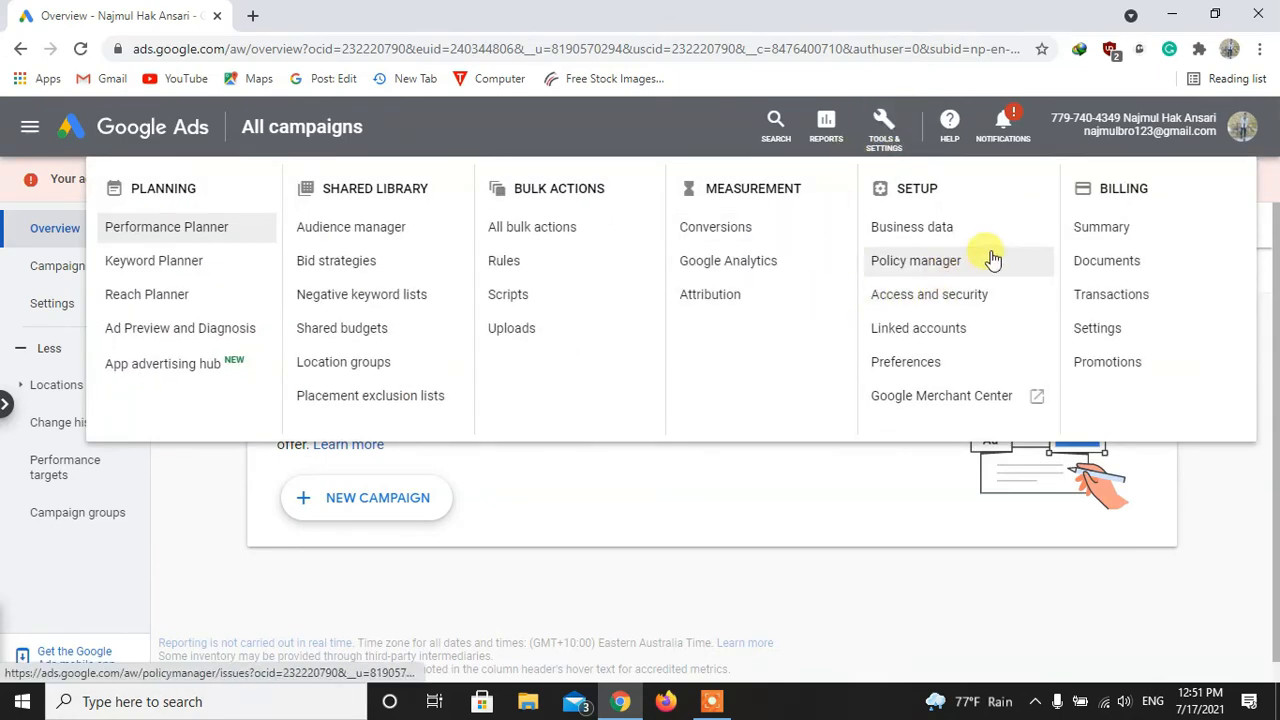
{"action": "mouse_move", "coordinate": [954, 294]}
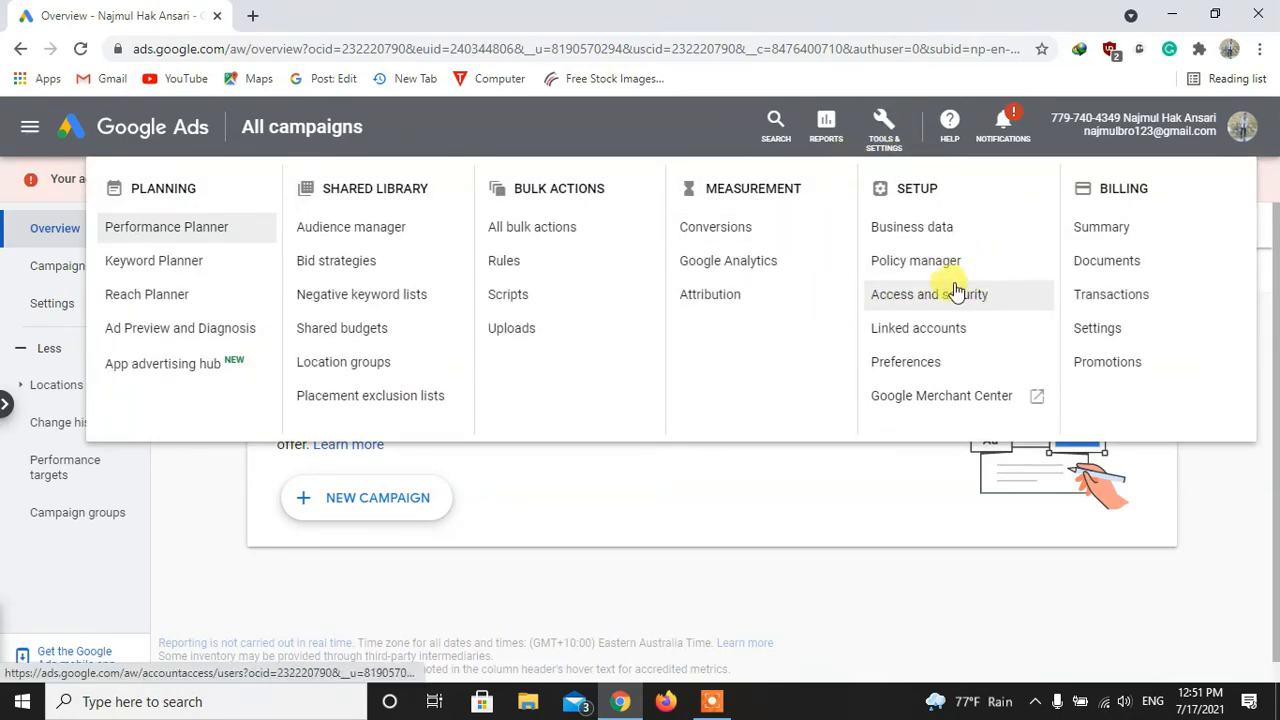
{"action": "left_click", "coordinate": [931, 294]}
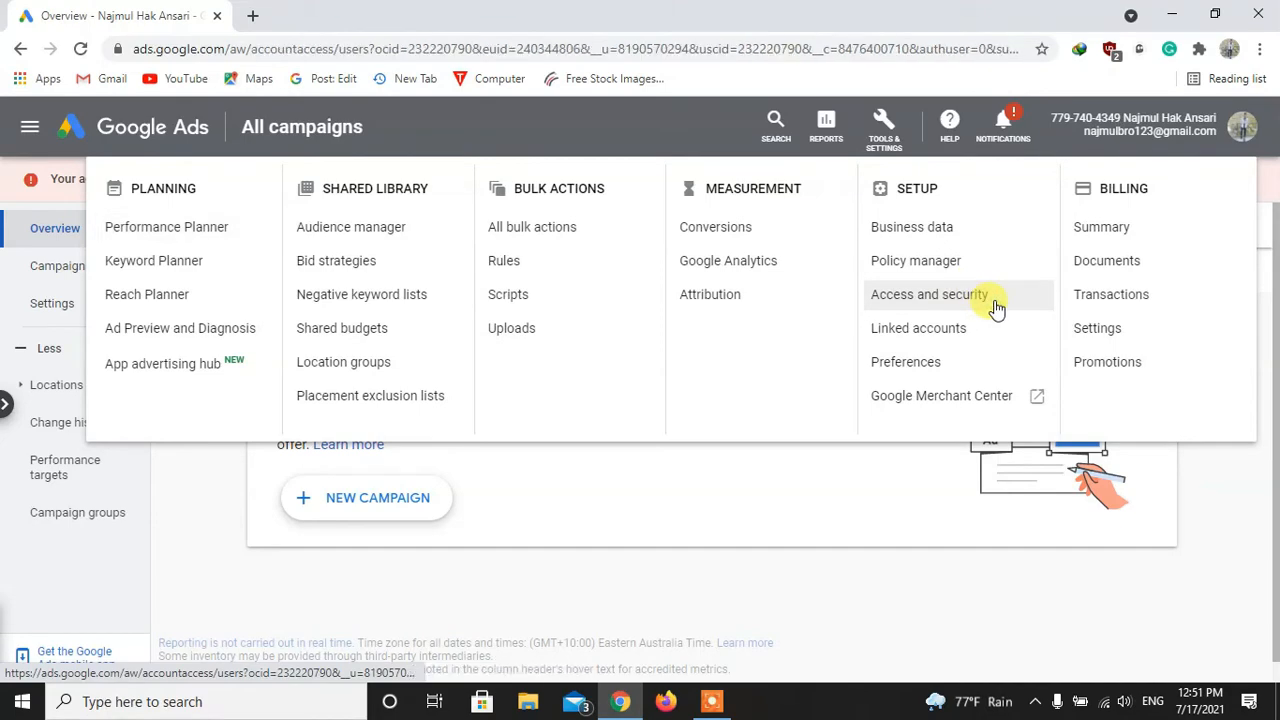
{"action": "left_click", "coordinate": [929, 294]}
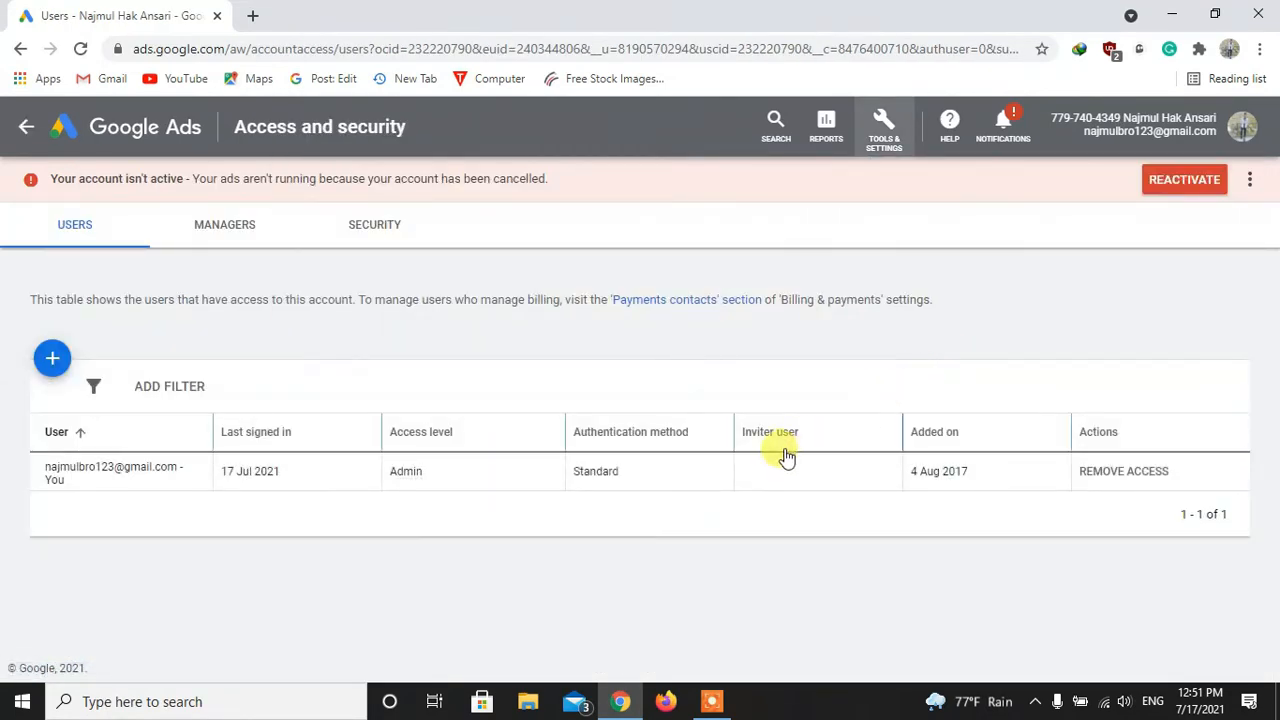
{"action": "mouse_move", "coordinate": [229, 471]}
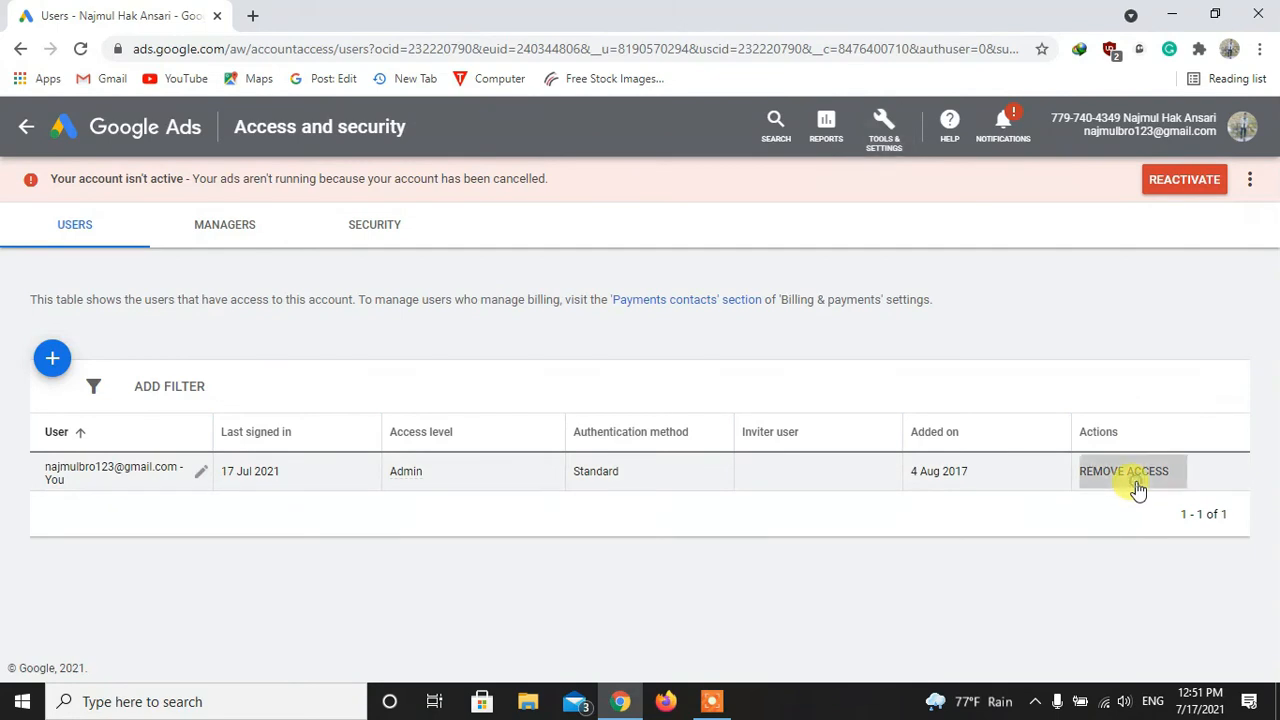
Step: Remove your own admin access, confirm it, and sign back in
{"action": "left_click", "coordinate": [1123, 471]}
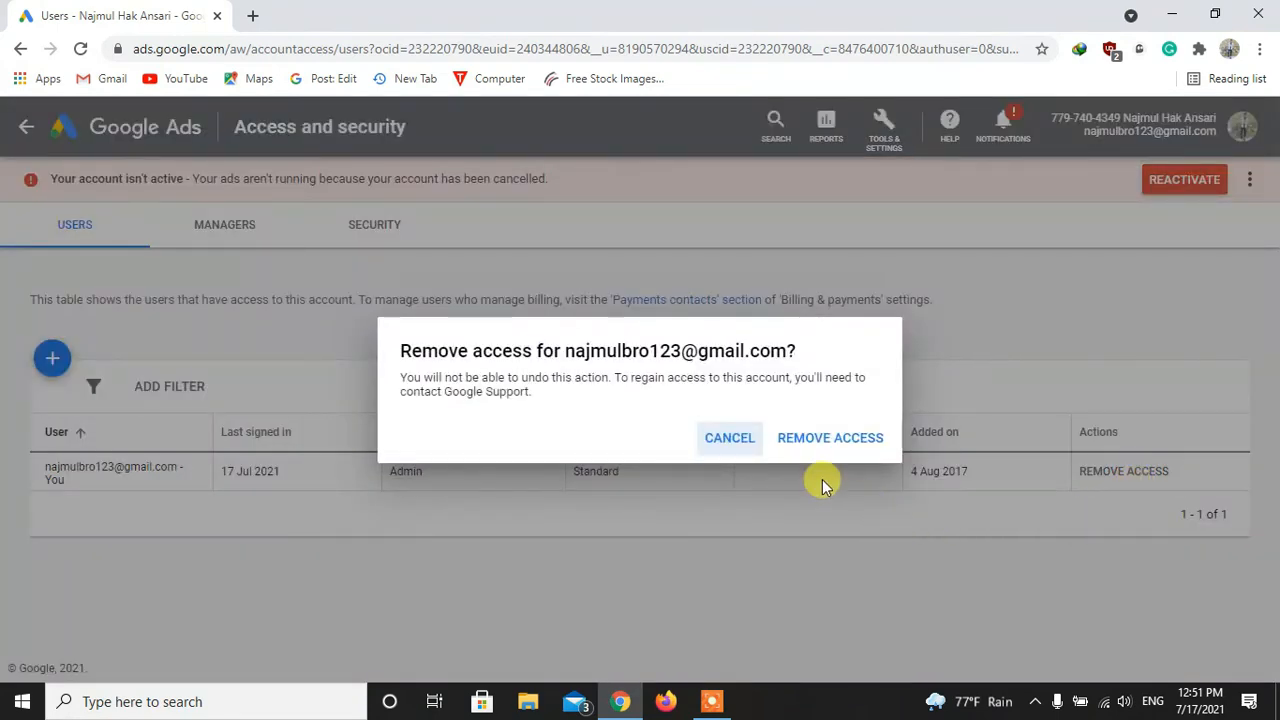
{"action": "mouse_move", "coordinate": [640, 410]}
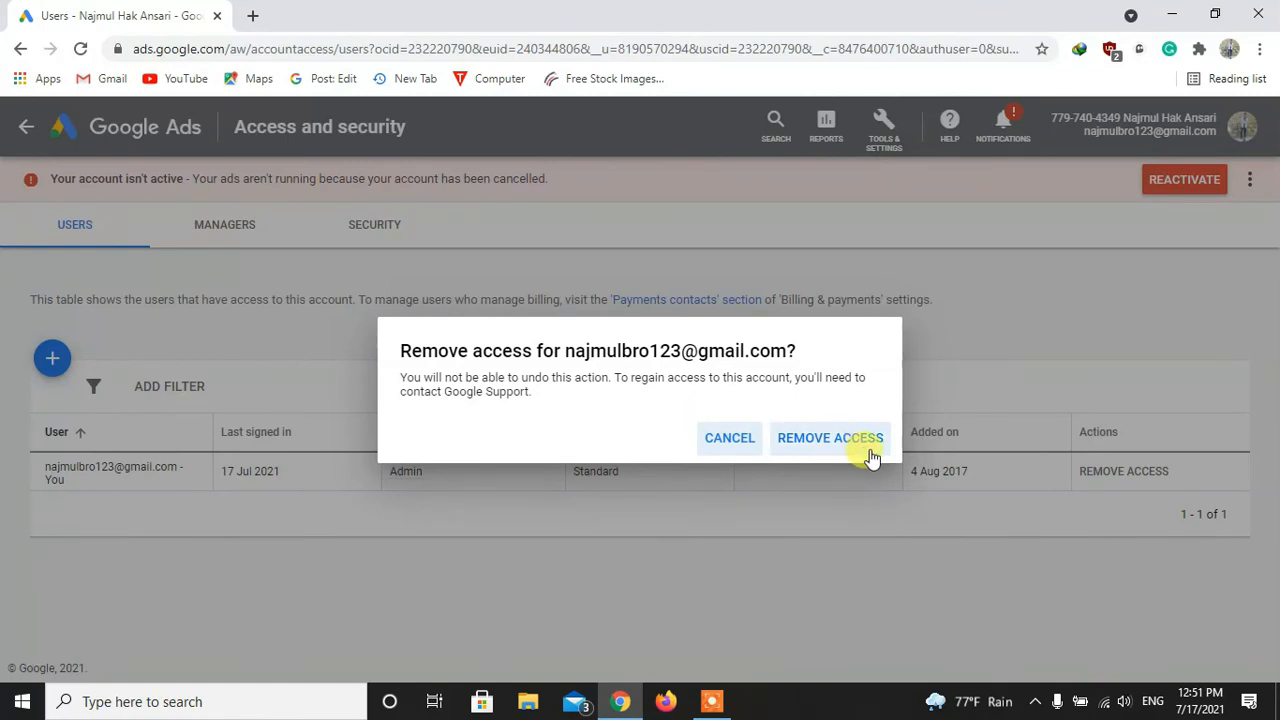
{"action": "left_click", "coordinate": [830, 438]}
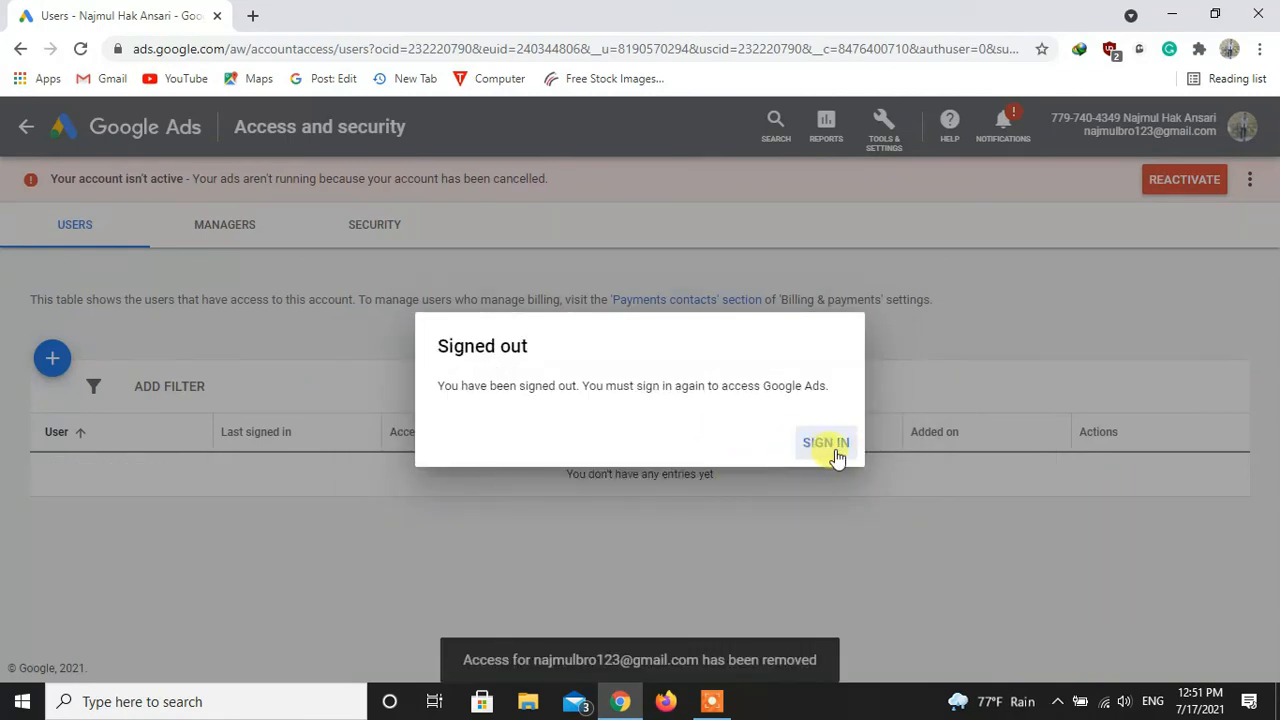
{"action": "left_click", "coordinate": [825, 442]}
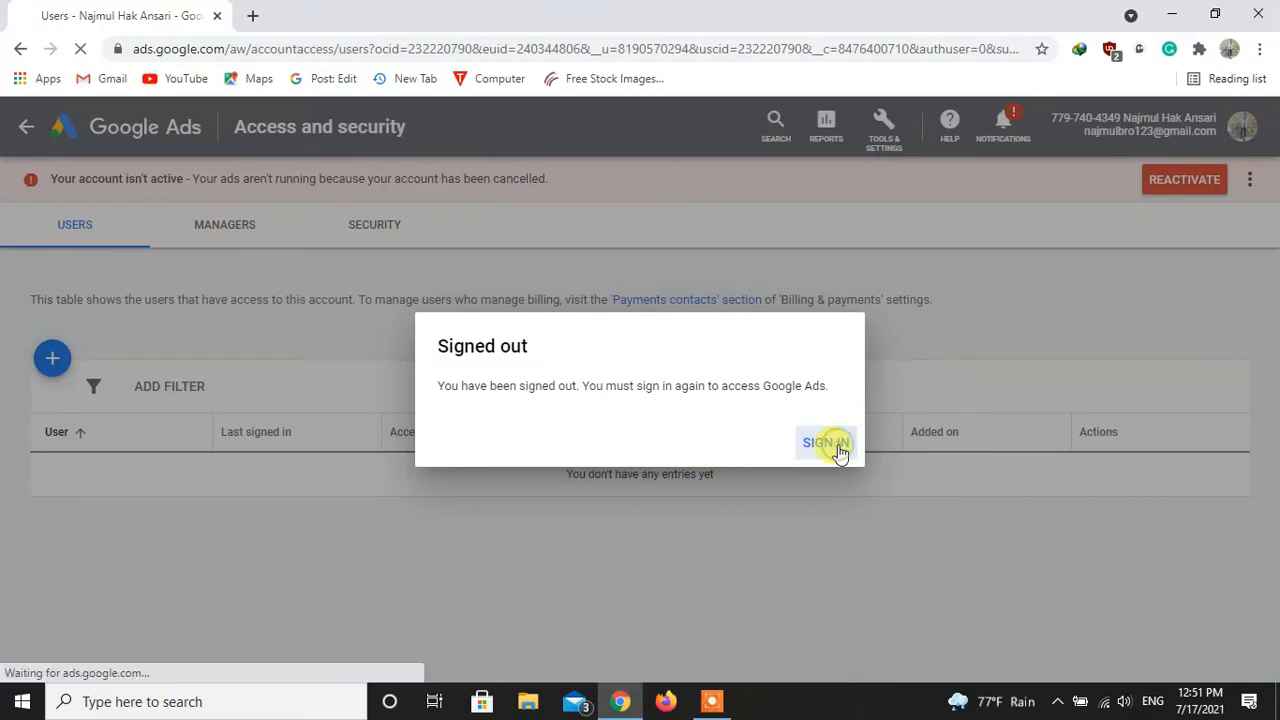
{"action": "left_click", "coordinate": [827, 442]}
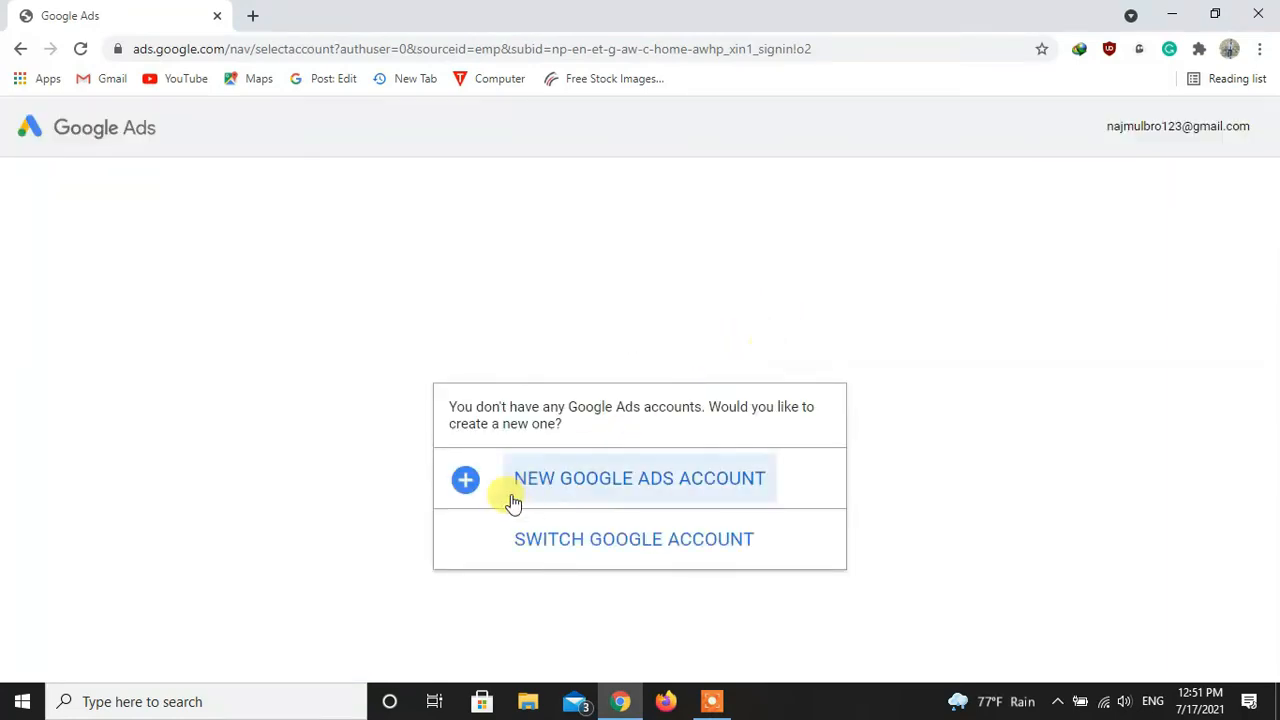
{"action": "mouse_move", "coordinate": [575, 428]}
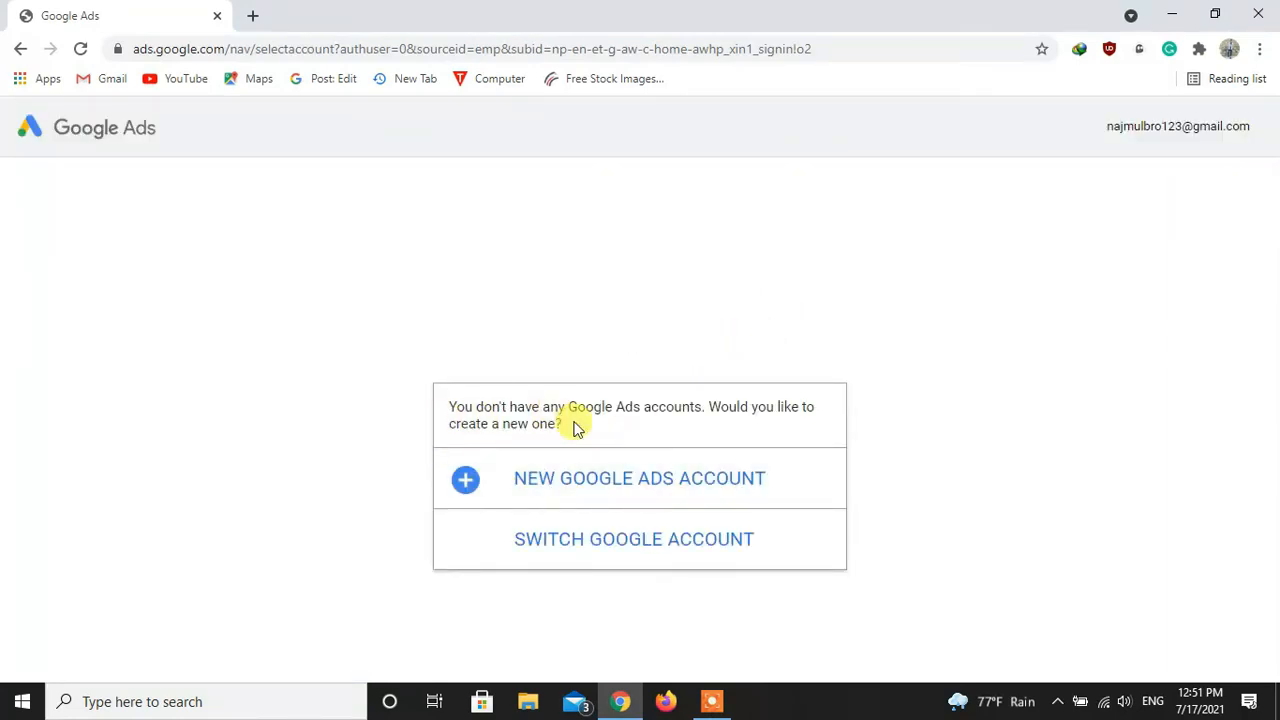
{"action": "mouse_move", "coordinate": [601, 447]}
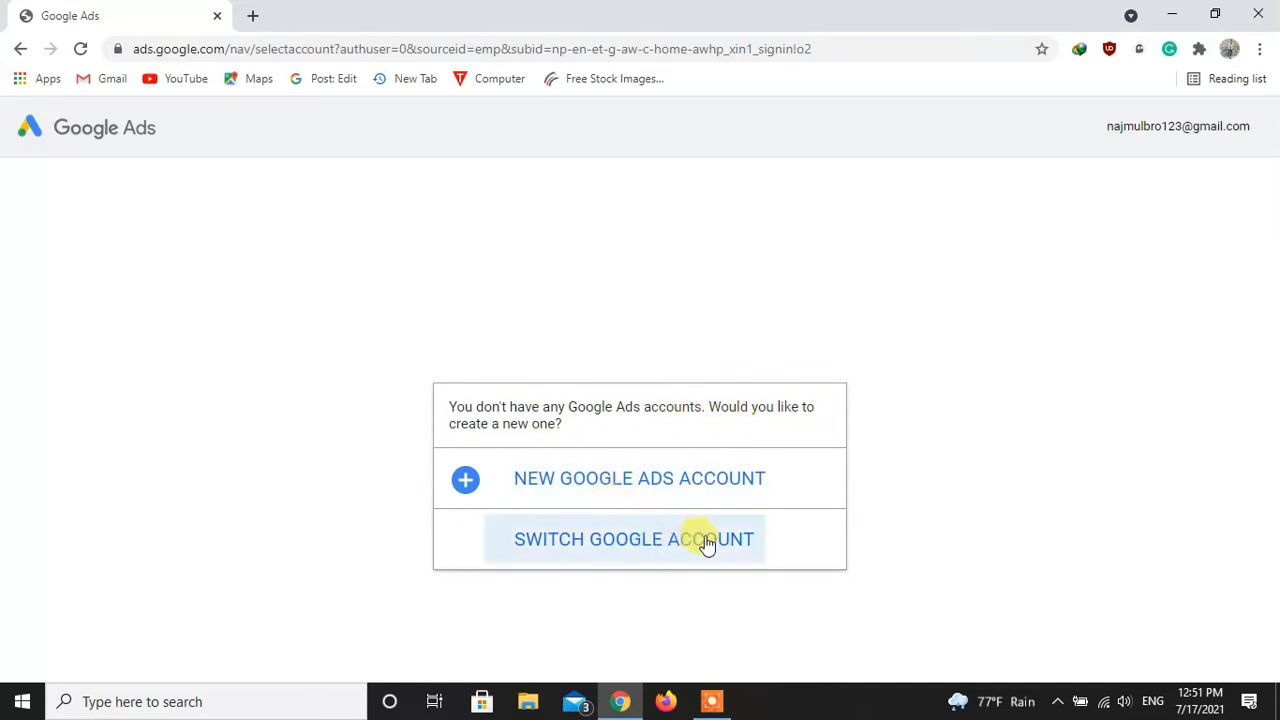
{"action": "mouse_move", "coordinate": [918, 274]}
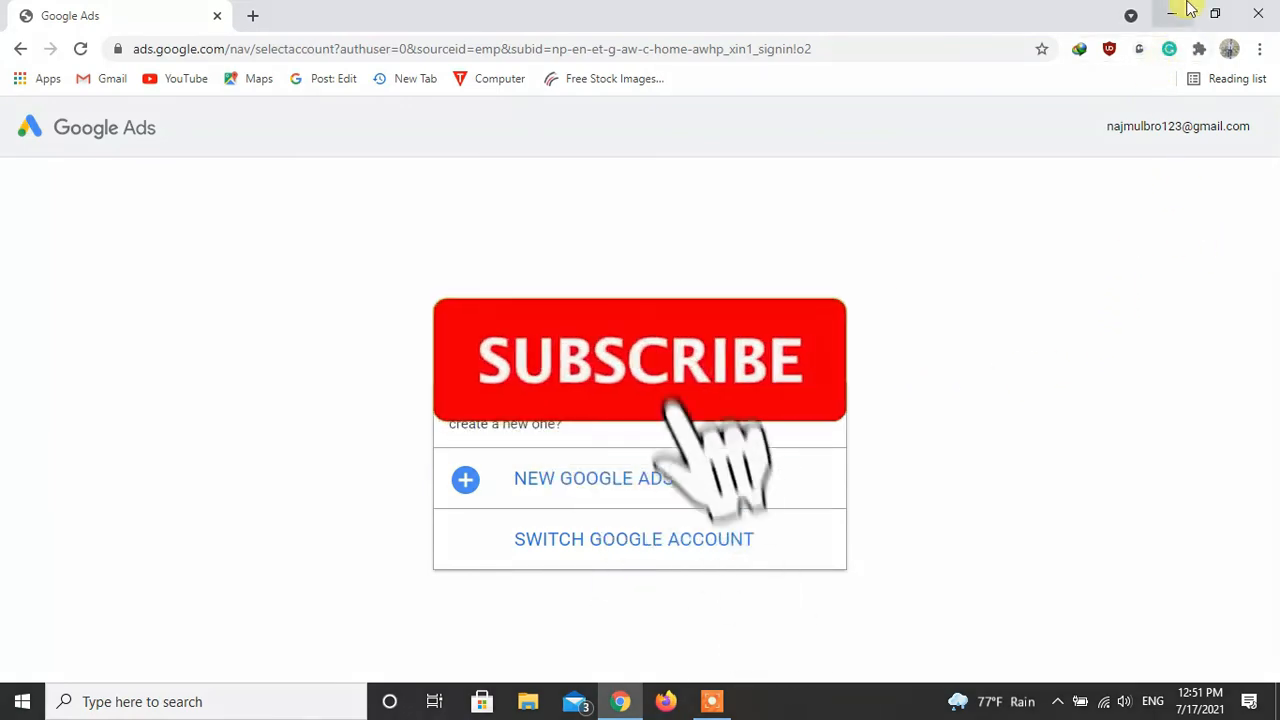
{"action": "left_click", "coordinate": [640, 360]}
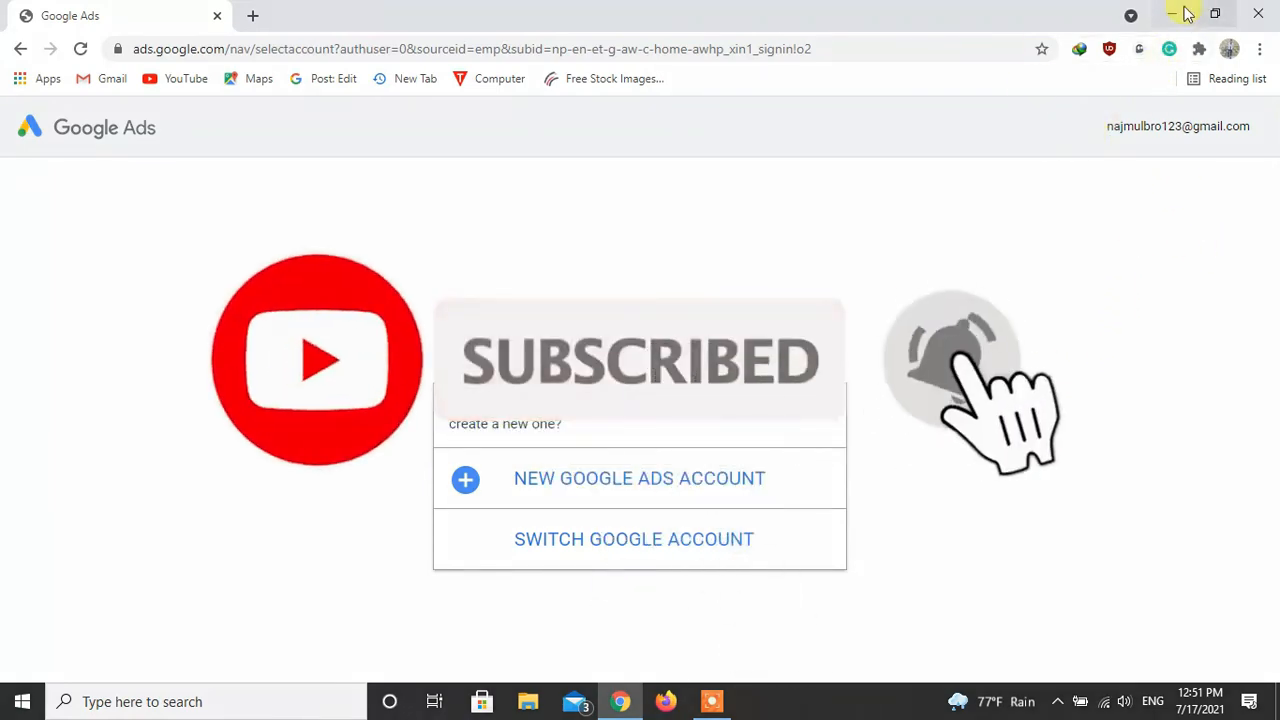